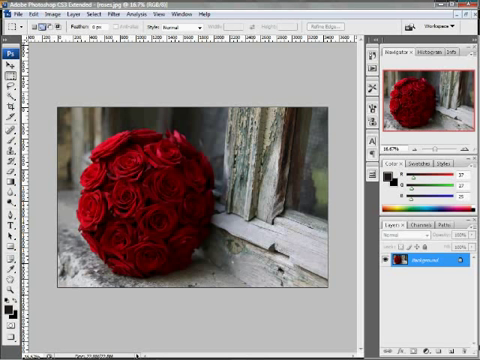
pyautogui.moveTo(48, 36)
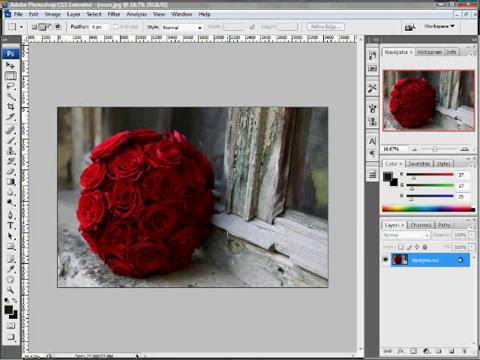
pyautogui.moveTo(167, 183)
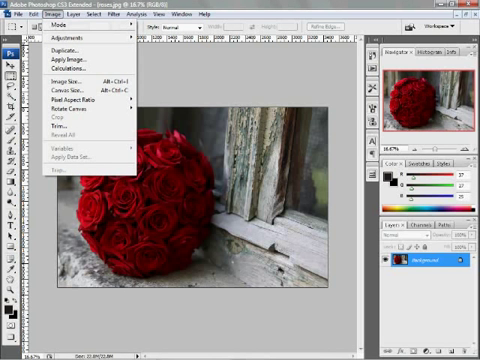
pyautogui.moveTo(60, 39)
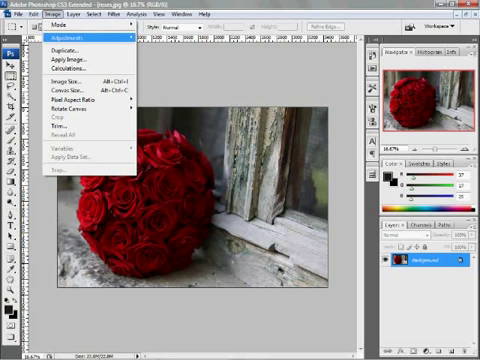
# - Duplicate the rose image under the name 'crop1'
pyautogui.click(63, 64)
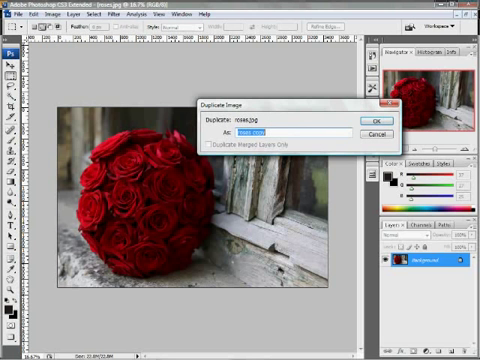
pyautogui.write('crop1')
pyautogui.write('back')
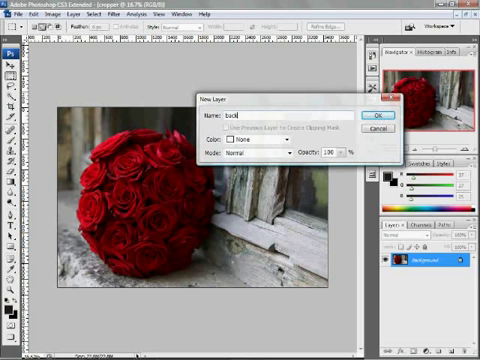
# - Confirm creating the new layer named 'background' for the duplicate
pyautogui.click(384, 113)
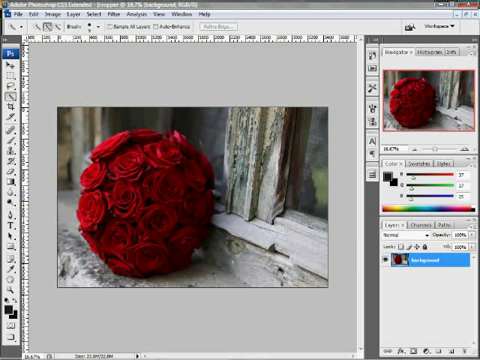
pyautogui.moveTo(10, 70)
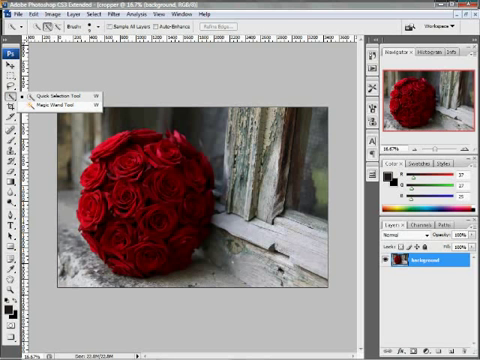
# - Pick the Magic Wand tool to select areas of similar colour
pyautogui.click(30, 75)
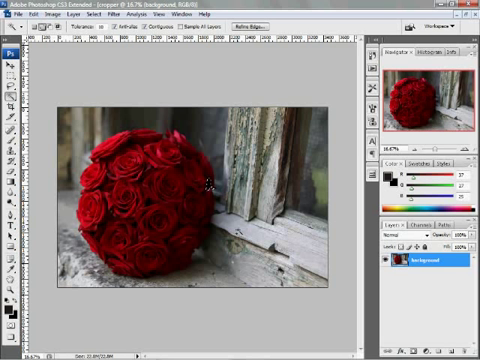
pyautogui.moveTo(210, 180)
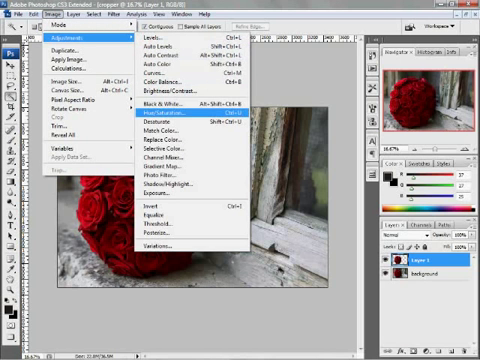
# - Apply Hue/Saturation with hue -27 and saturation -11 to turn the roses magenta
pyautogui.click(165, 122)
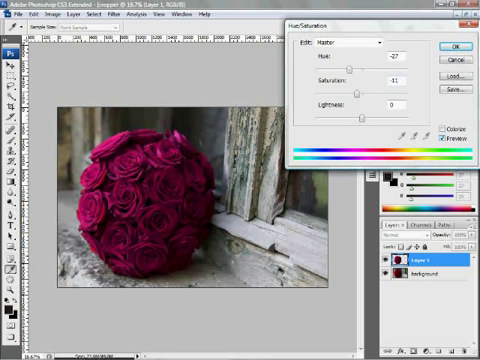
pyautogui.click(432, 46)
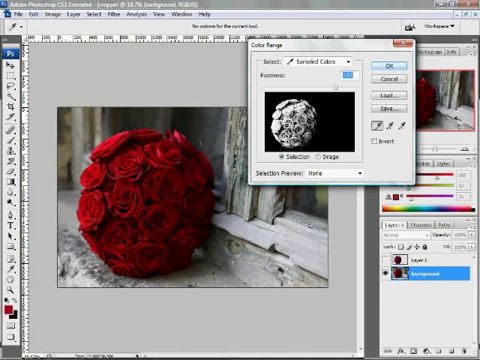
pyautogui.click(388, 70)
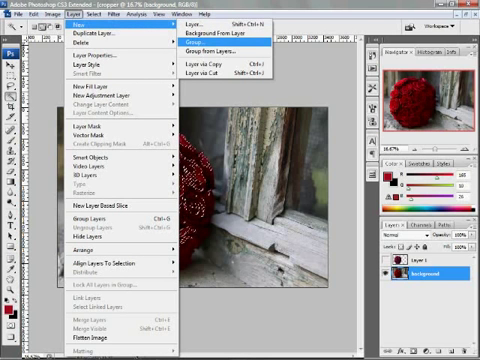
pyautogui.moveTo(212, 67)
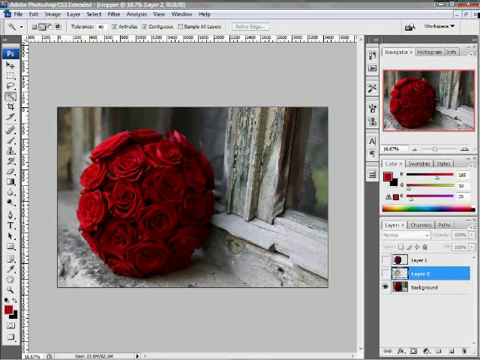
pyautogui.click(410, 296)
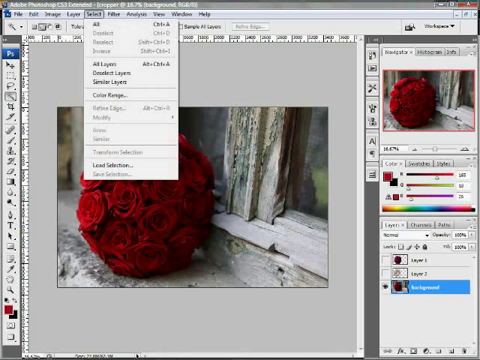
pyautogui.moveTo(120, 95)
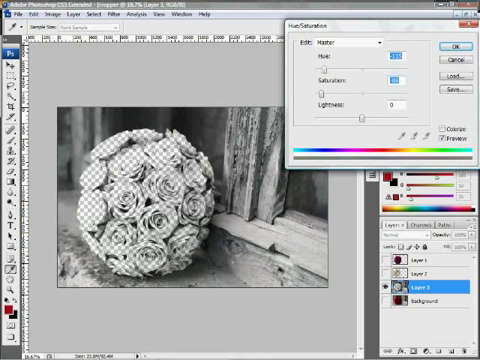
# - Apply saturation -100 to desaturate the Layer 3 background to black-and-white
pyautogui.click(428, 46)
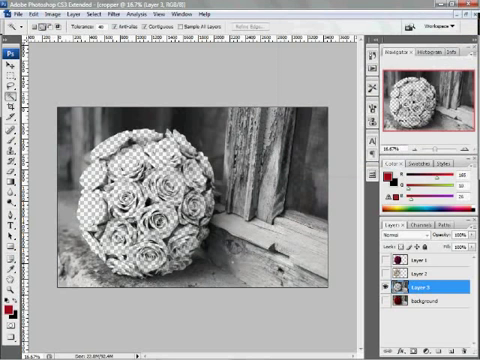